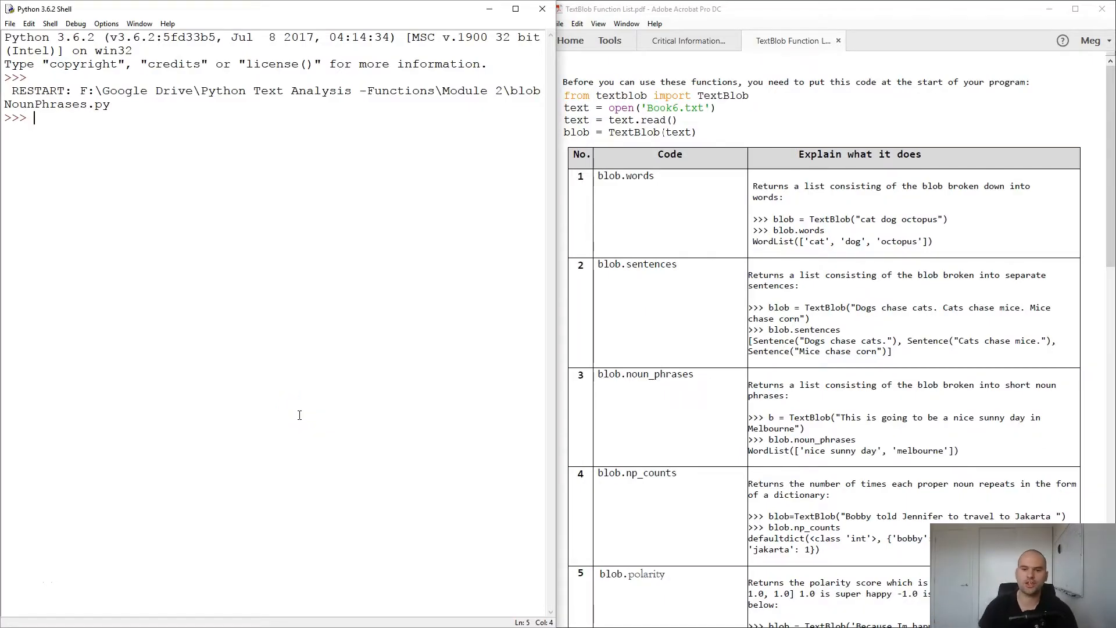
mouse_move(846, 137)
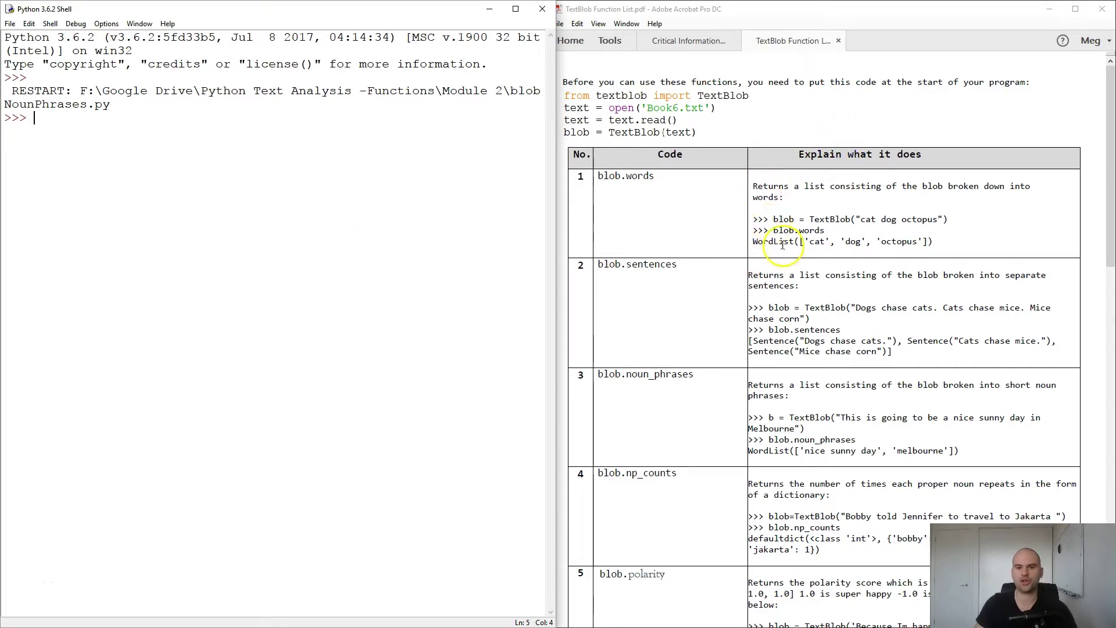
mouse_move(731, 146)
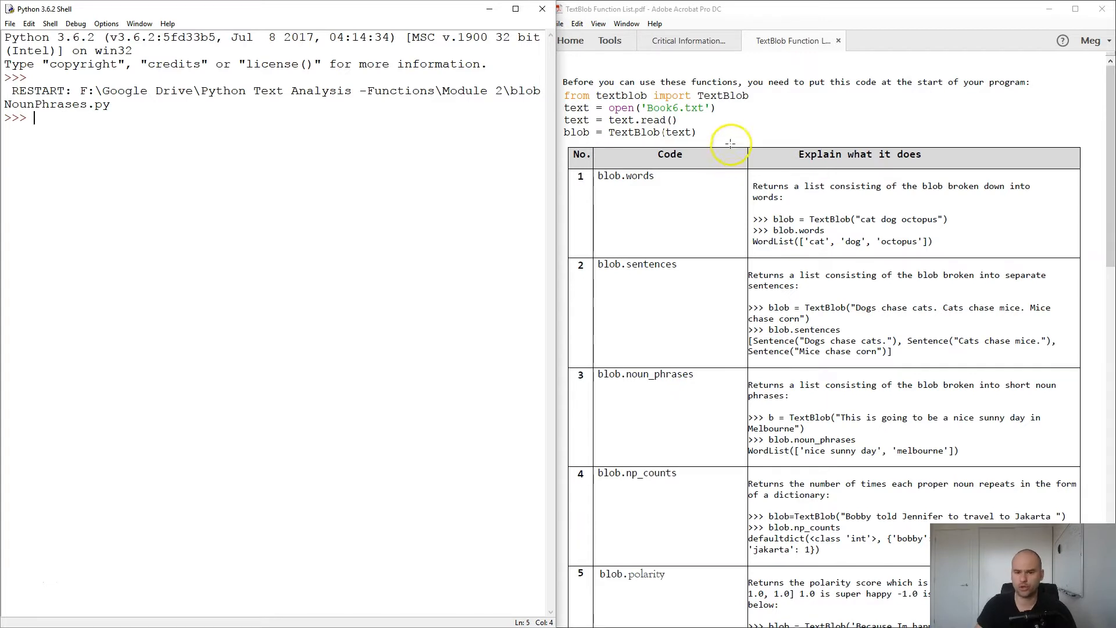
mouse_move(746, 218)
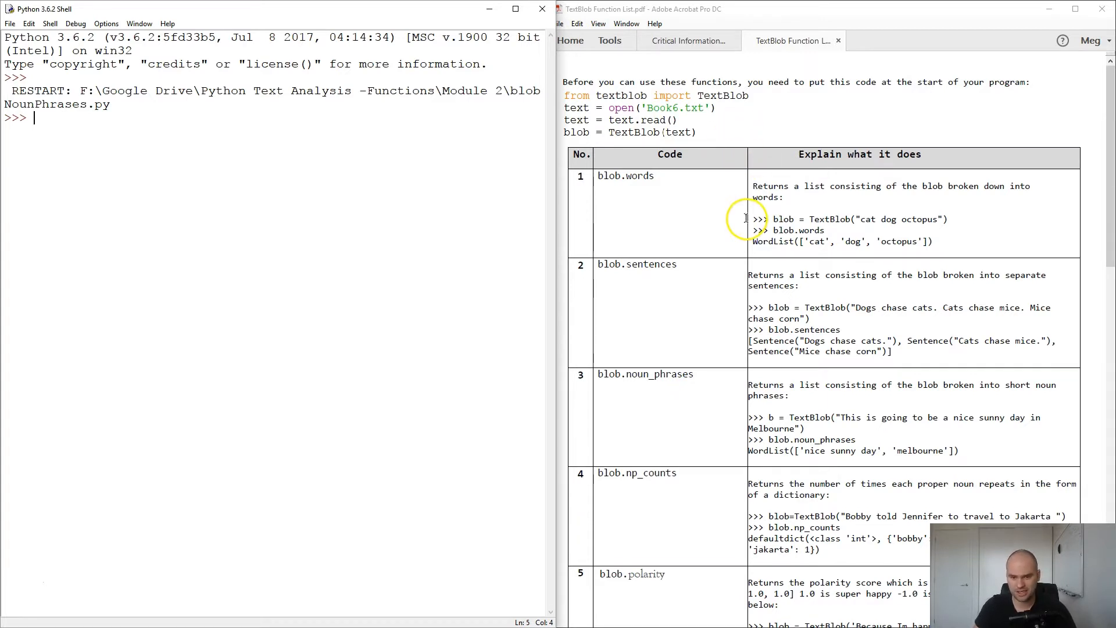
- Run 'import textblob' at the IDLE shell prompt
scroll("down", 3)
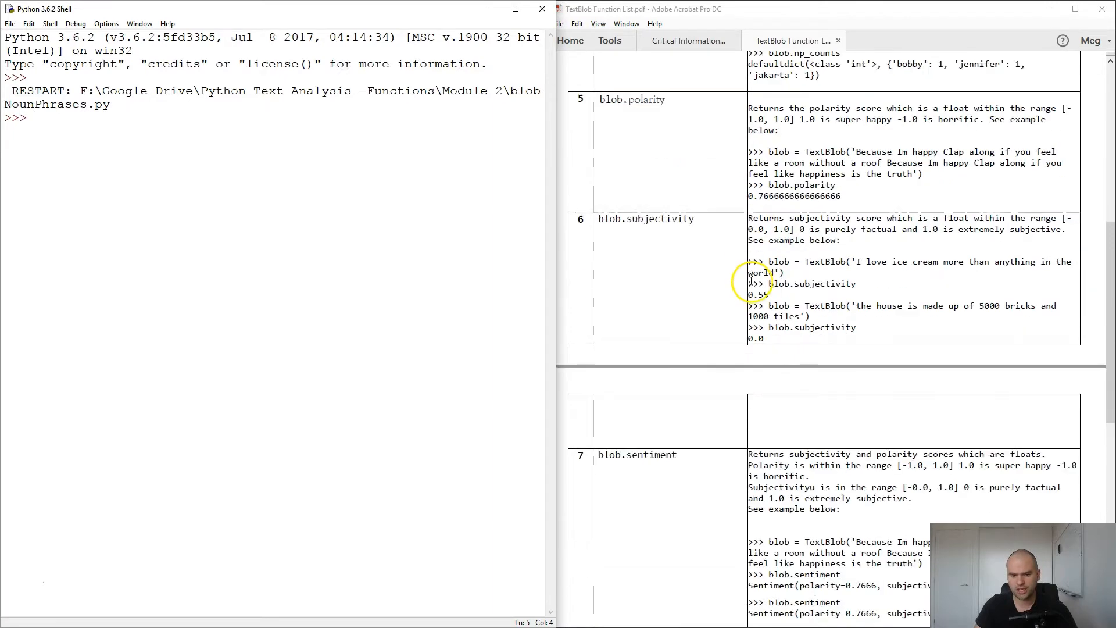
scroll("down", 3)
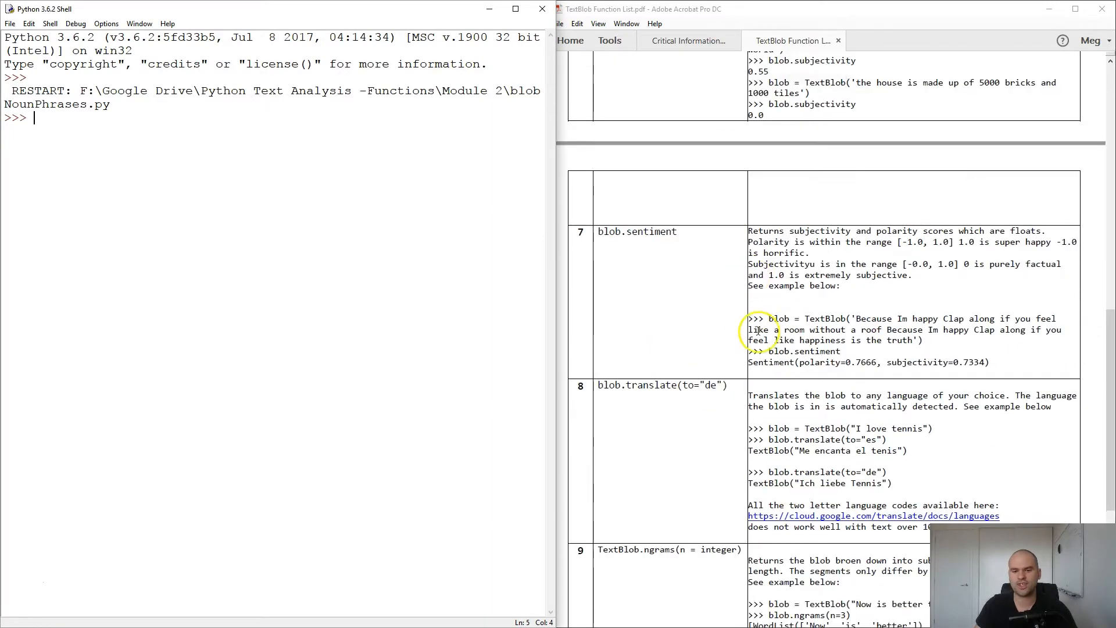
scroll("up", 3)
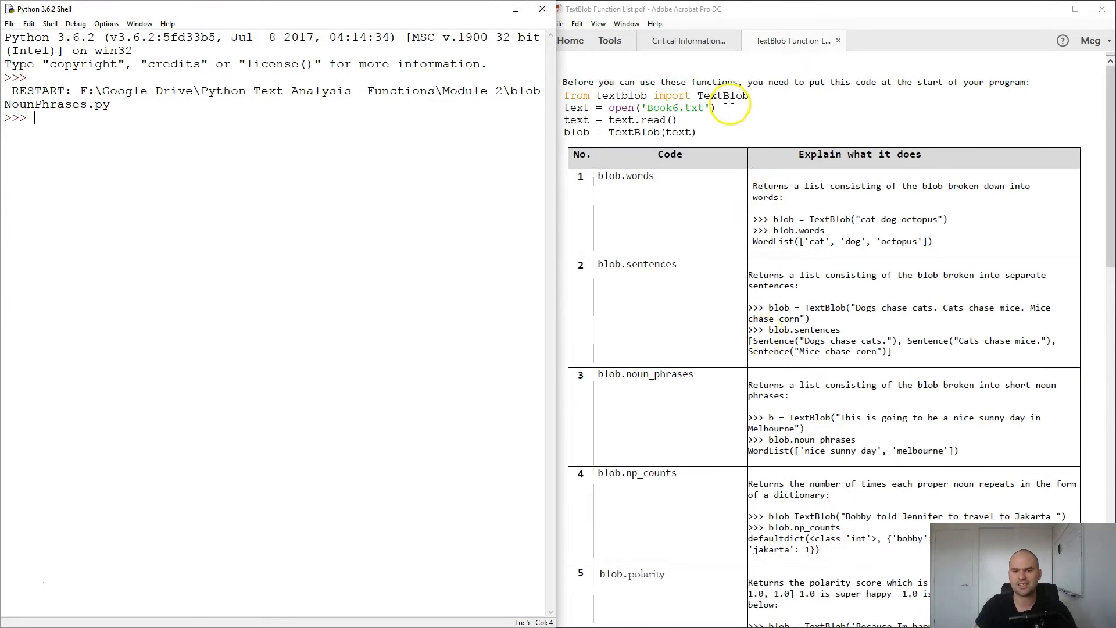
scroll("down", 3)
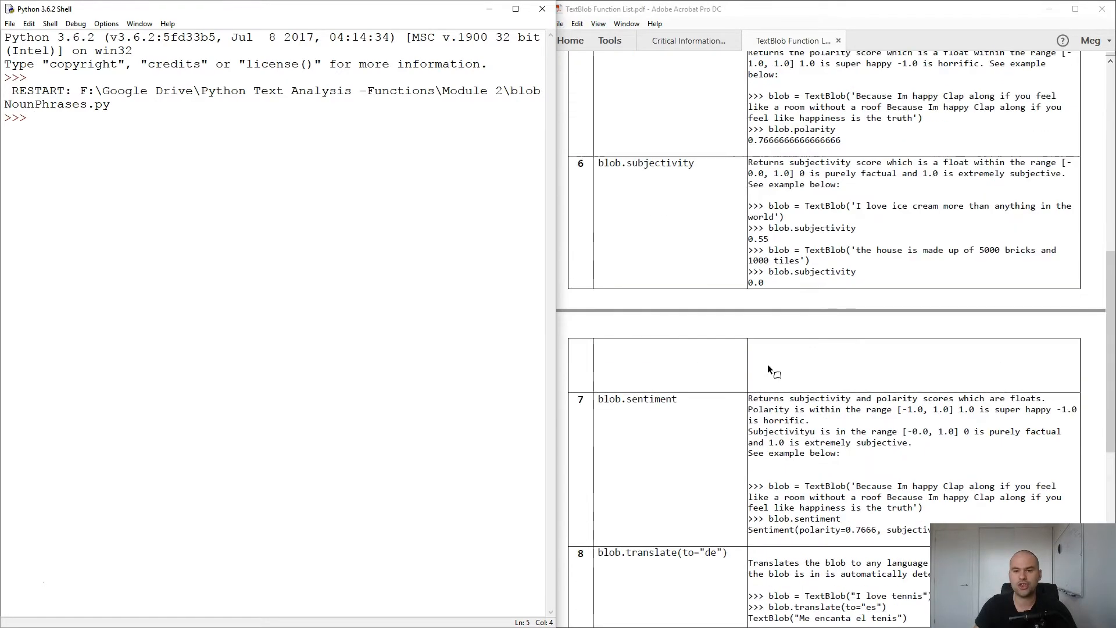
scroll("up", 3)
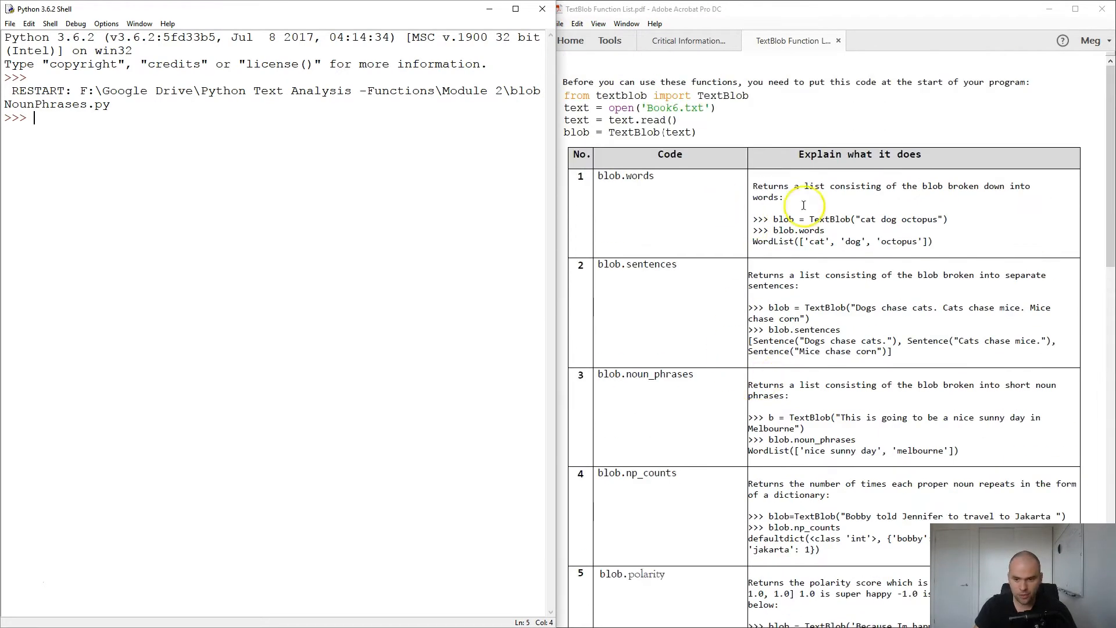
double_click(624, 175)
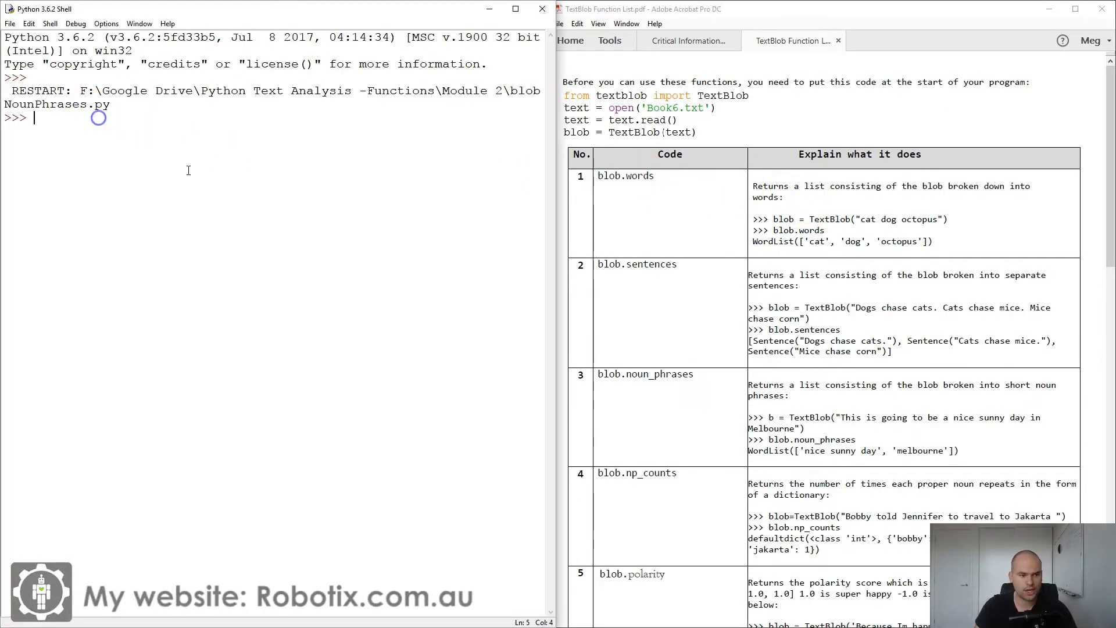
mouse_move(327, 247)
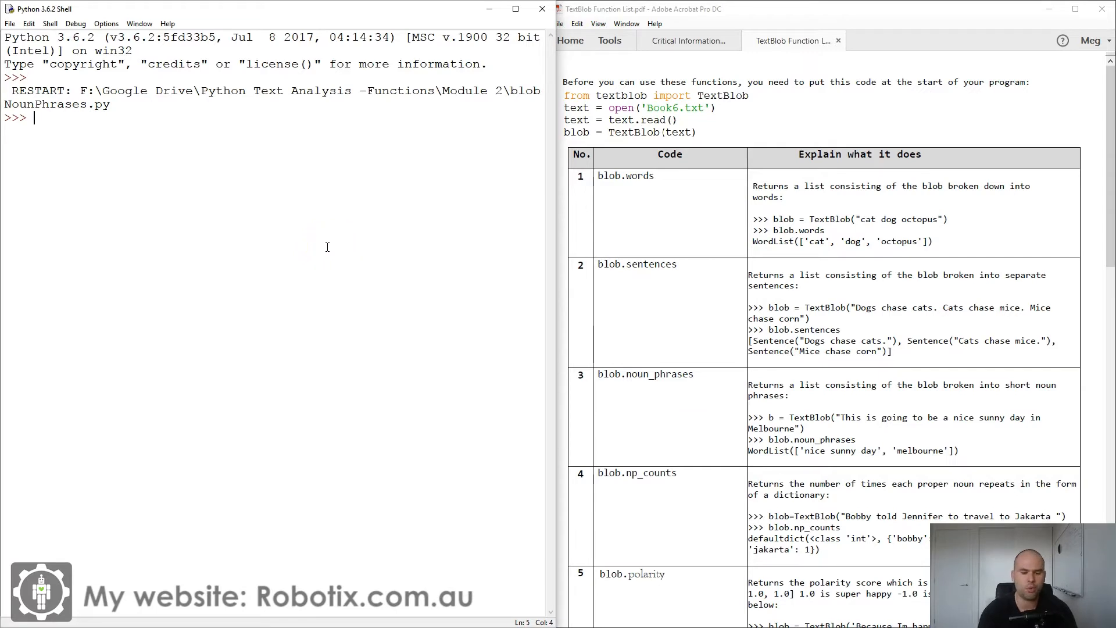
type("import")
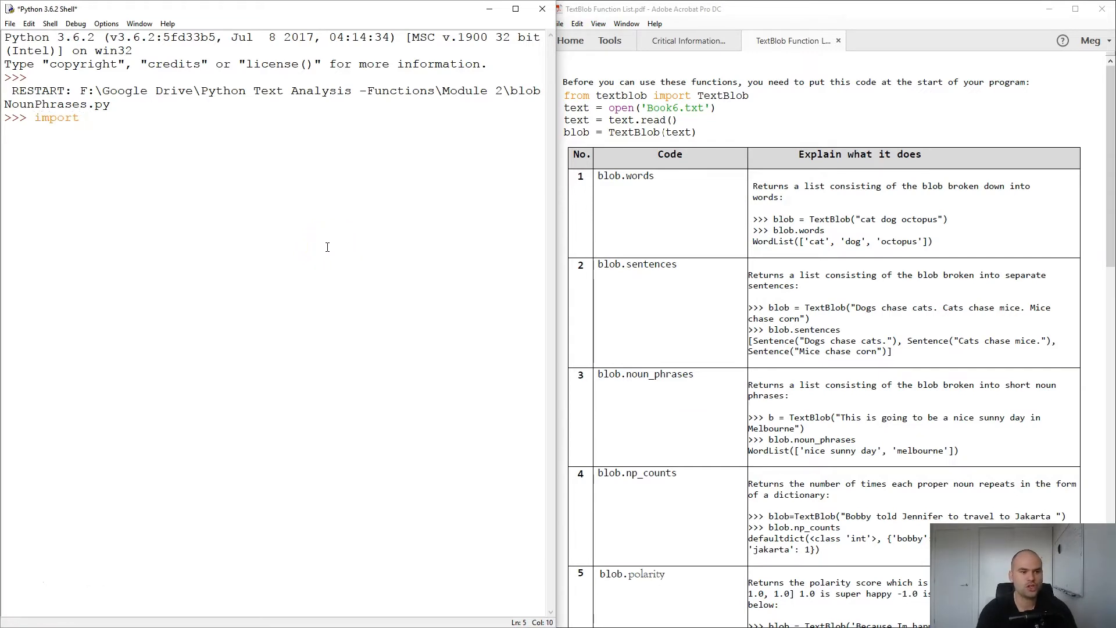
type("text")
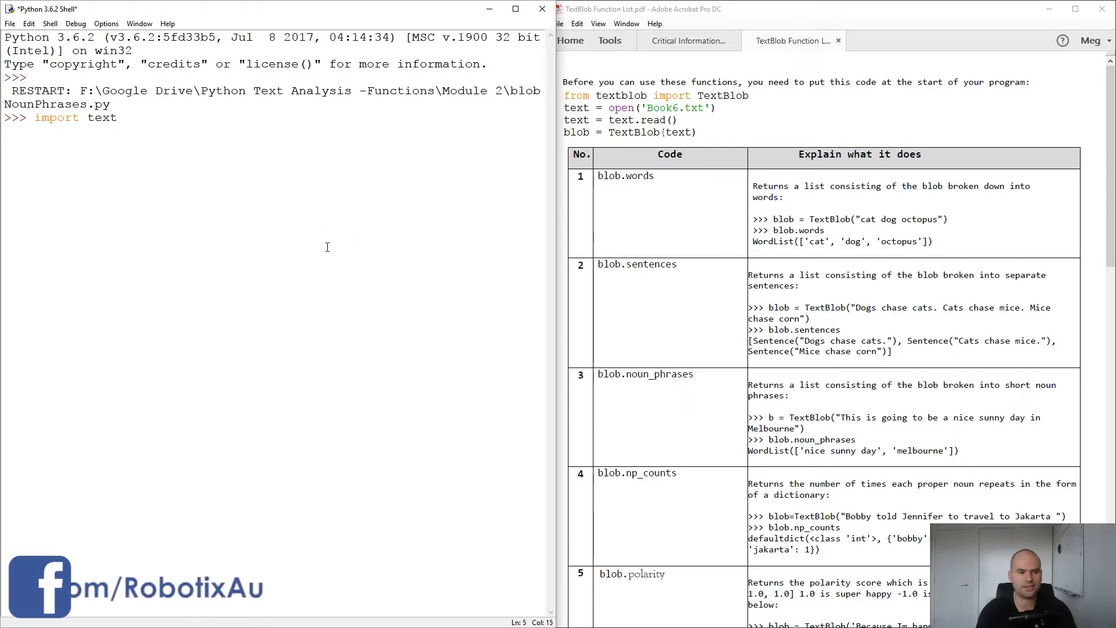
key("Return")
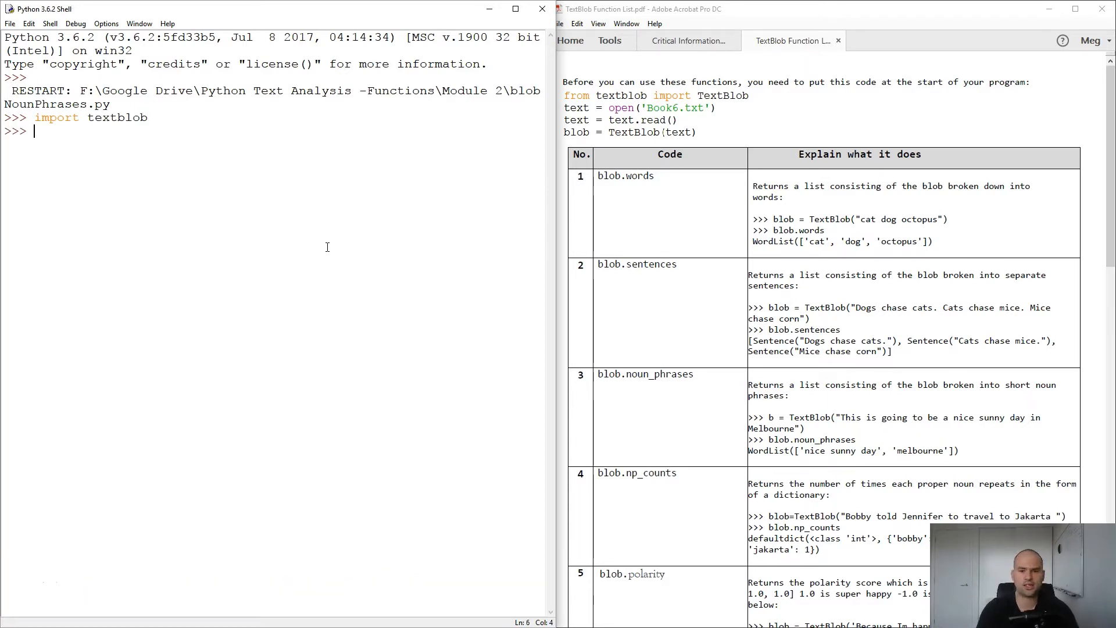
- Assign blob = textblob.TextBlob('Its a lovely spring day here in Melbourne') and run it
type("b")
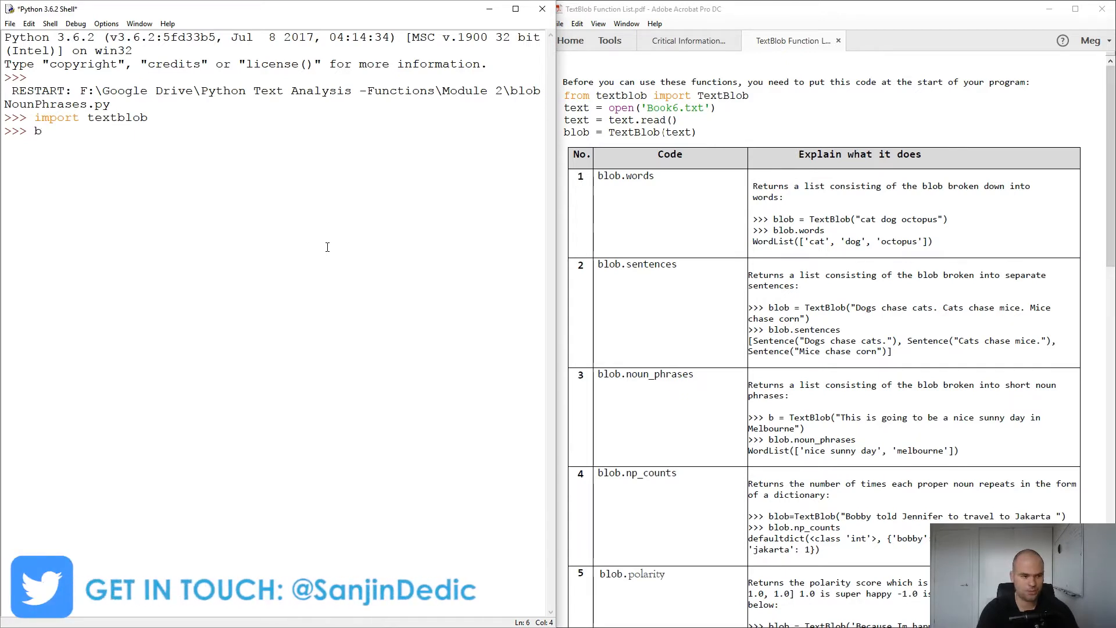
type("lob =")
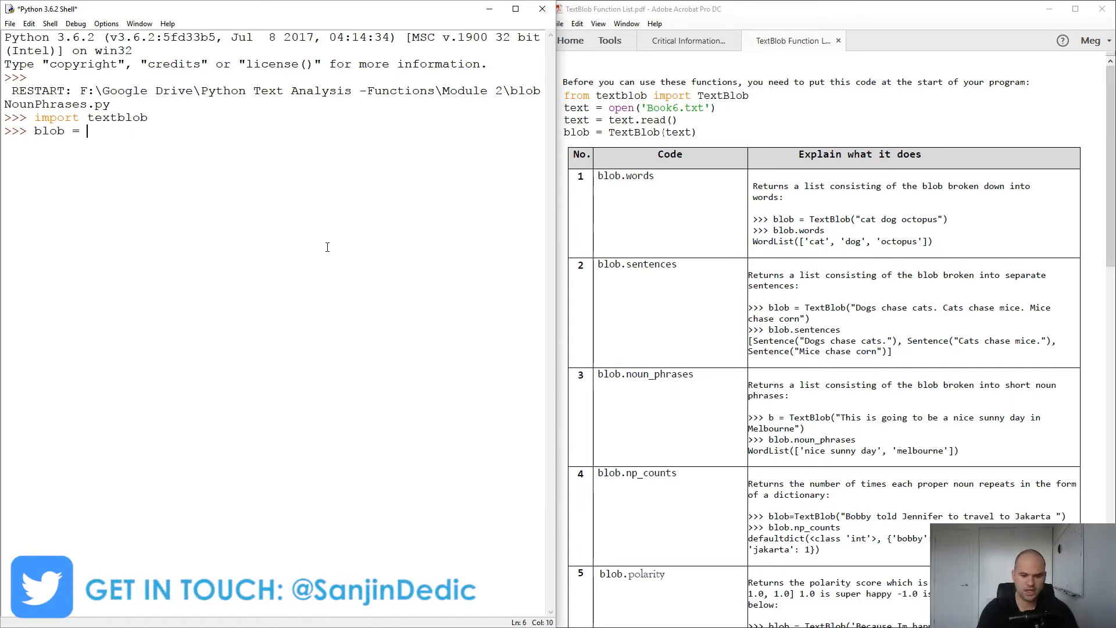
type("text")
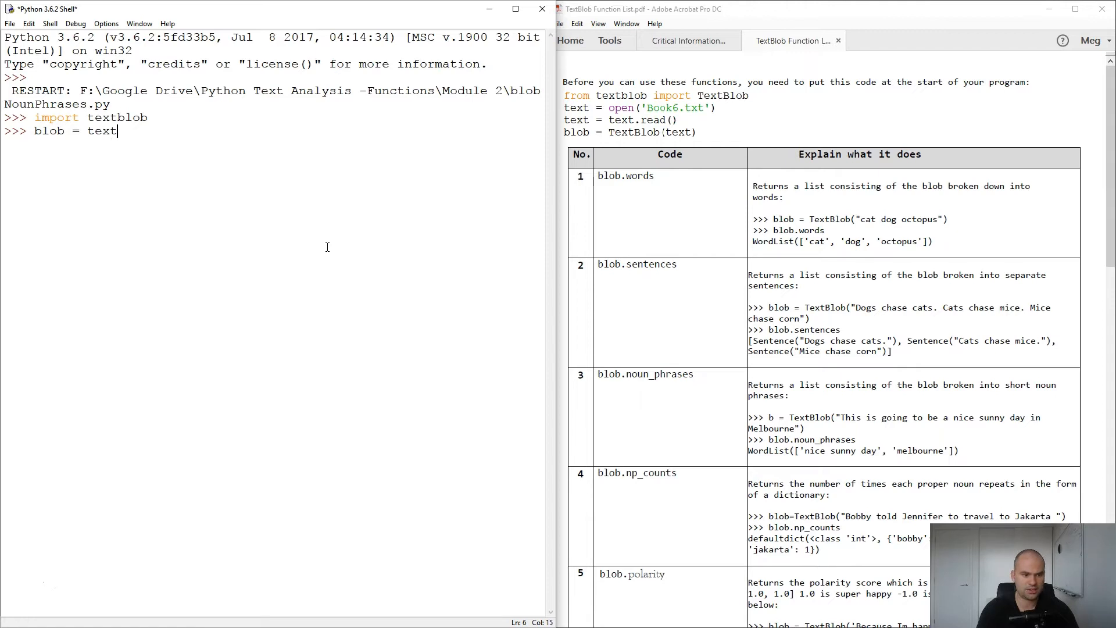
type("blob.")
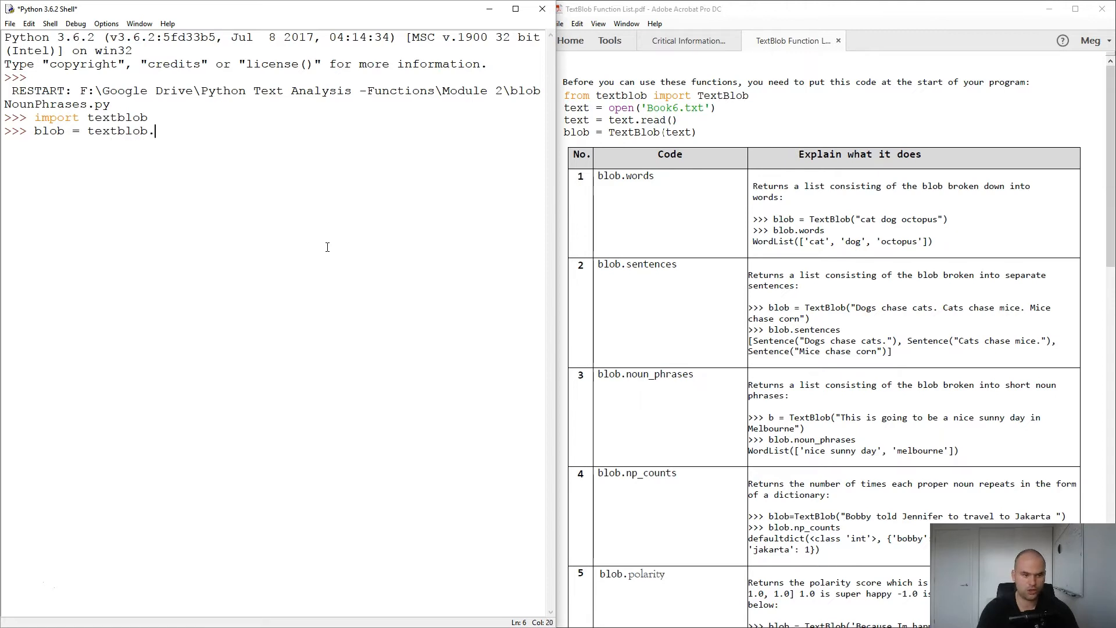
type("Text")
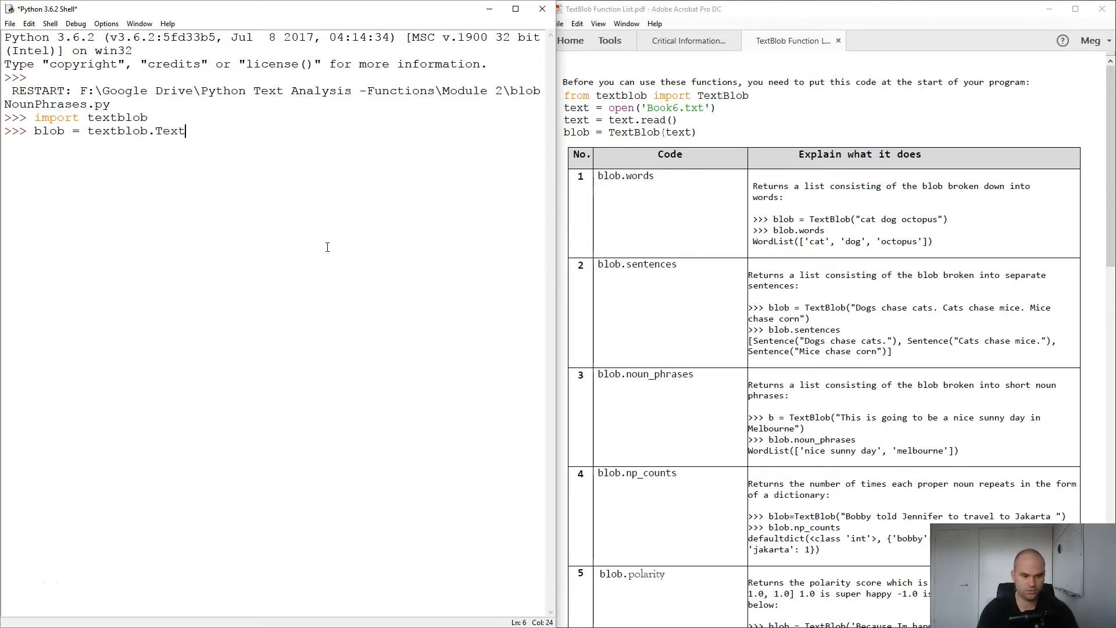
type("Blob(")
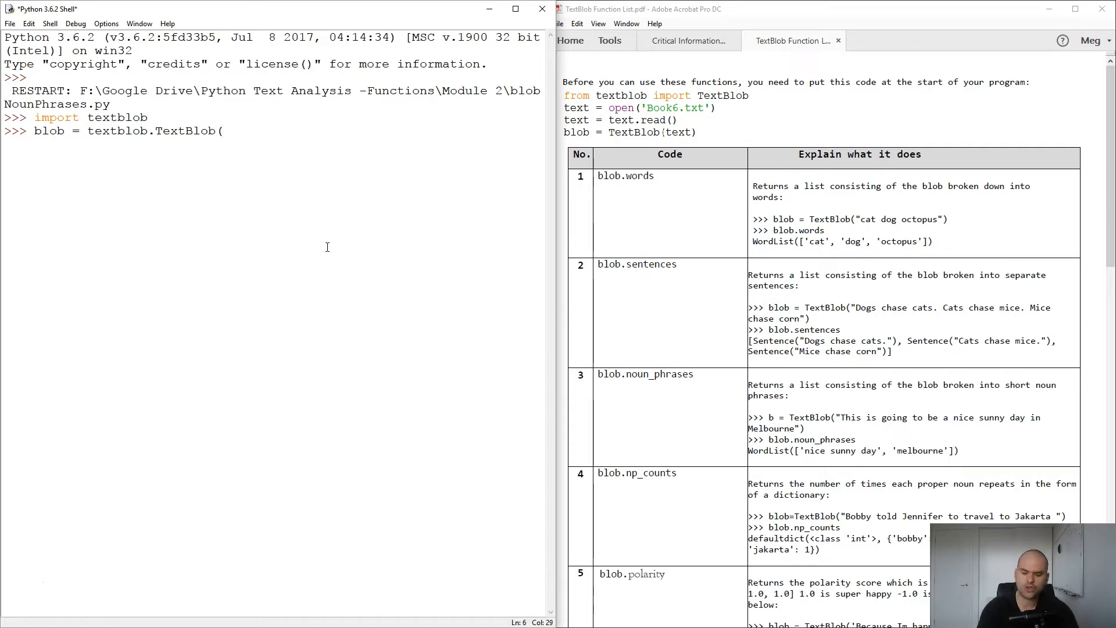
type("'")
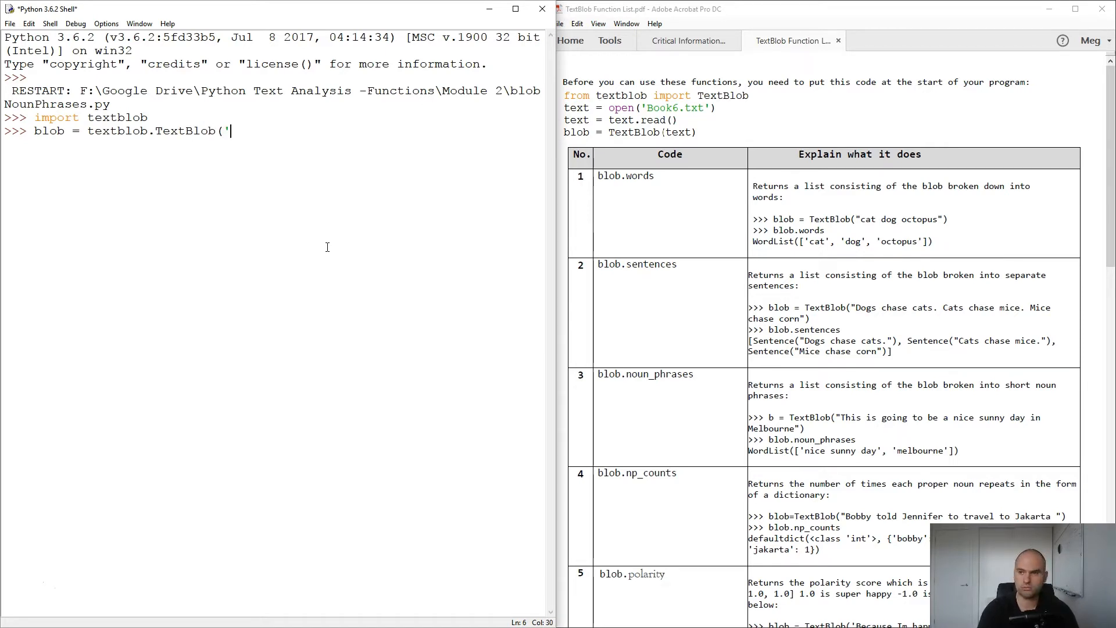
type("Its a lovely spring d")
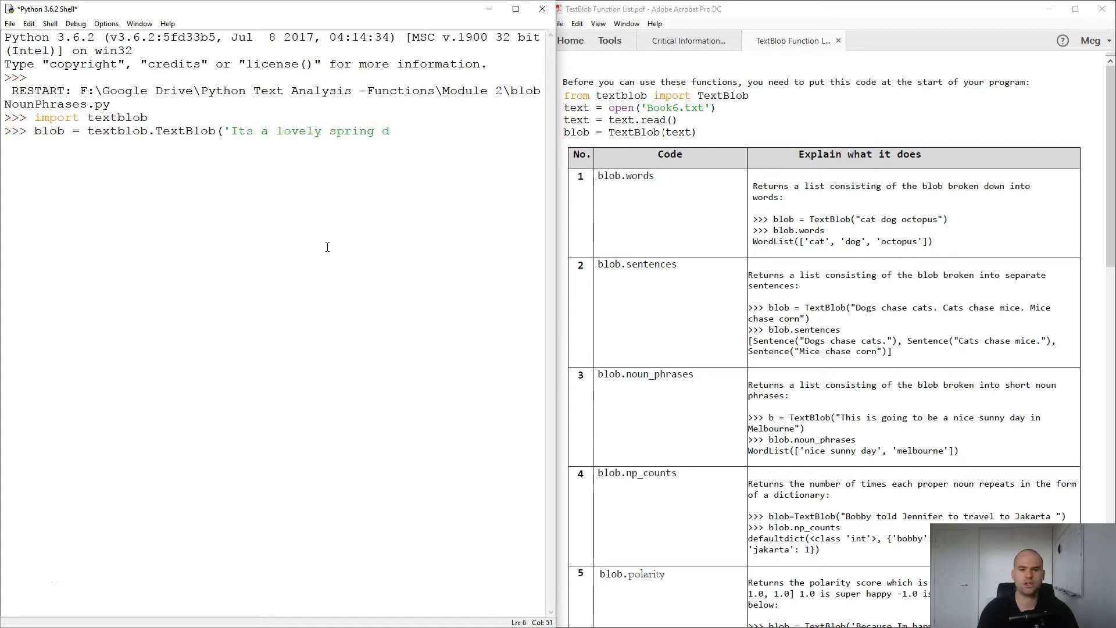
type("ay here")
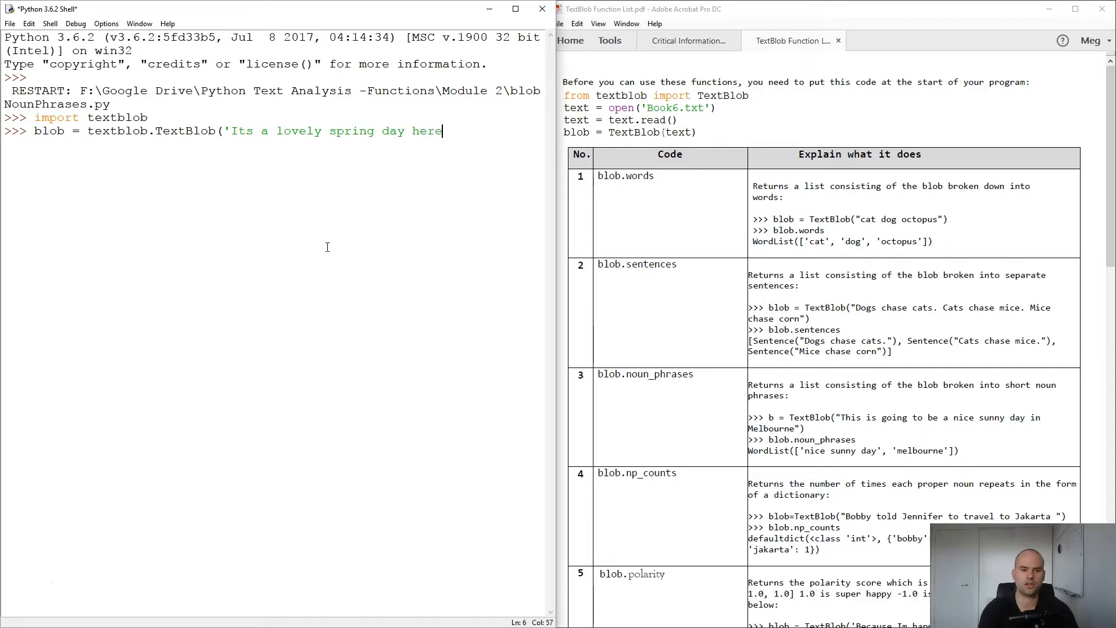
type("in Me")
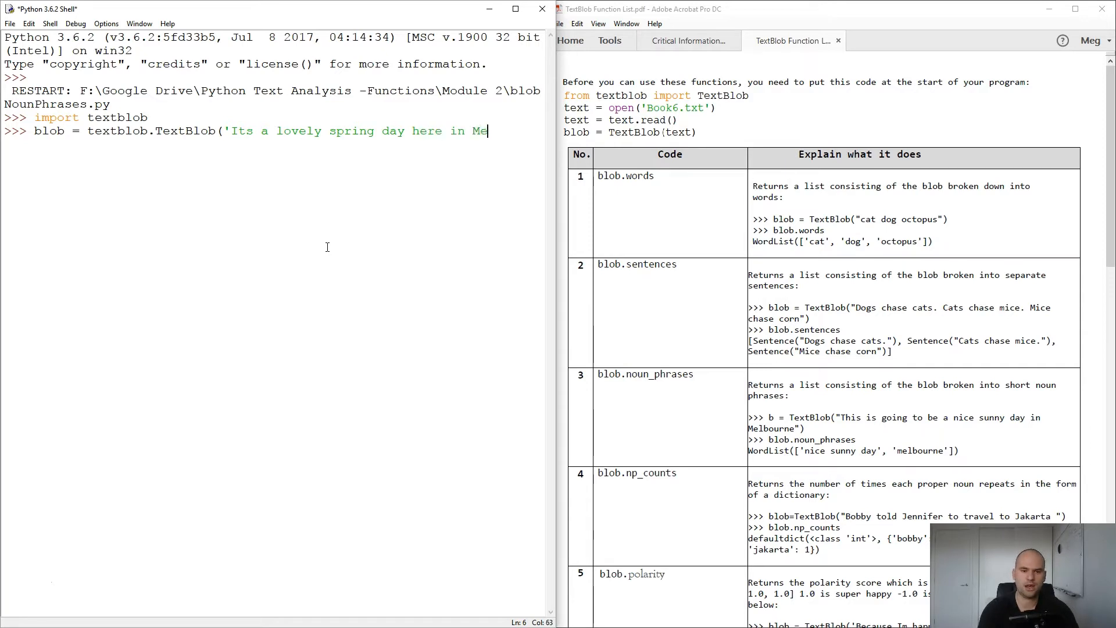
type("lbourne")
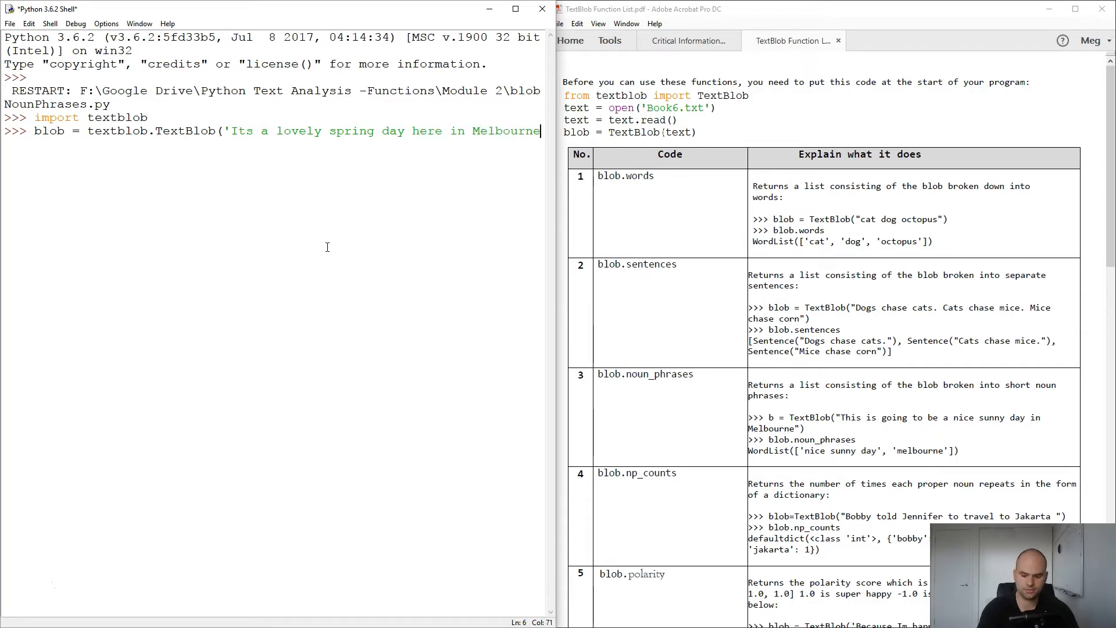
key("Return")
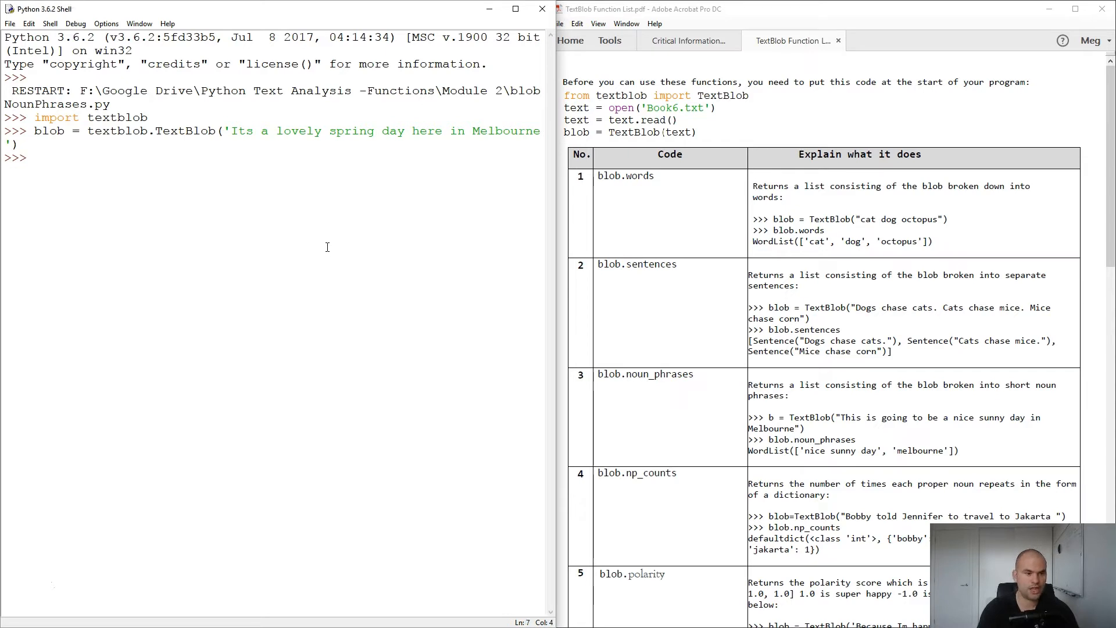
- Evaluate blob to echo TextBlob("Its a lovely spring day here in Melbourne")
type("blb")
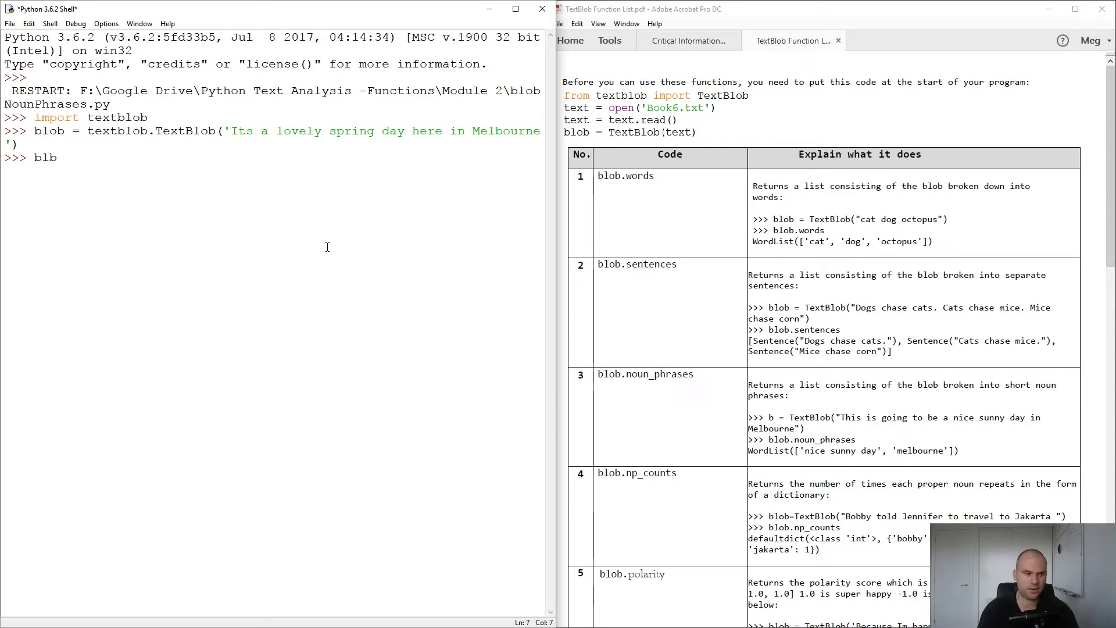
type("o")
key("Return")
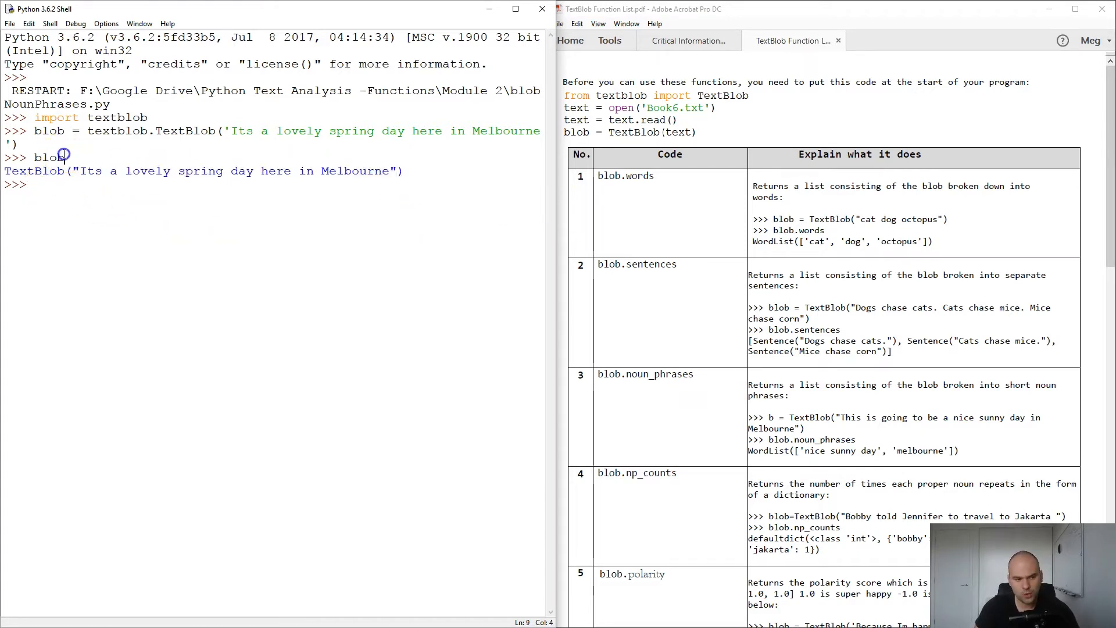
- Evaluate blob.words and blob.sentences to list the WordList and single Sentence
double_click(625, 175)
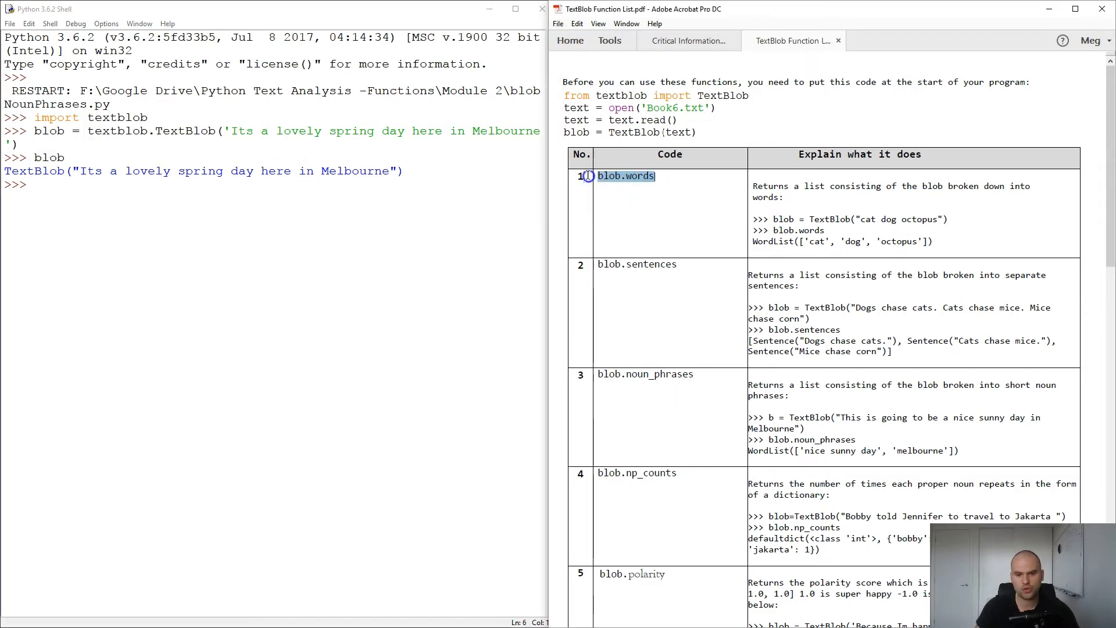
type("blob.words")
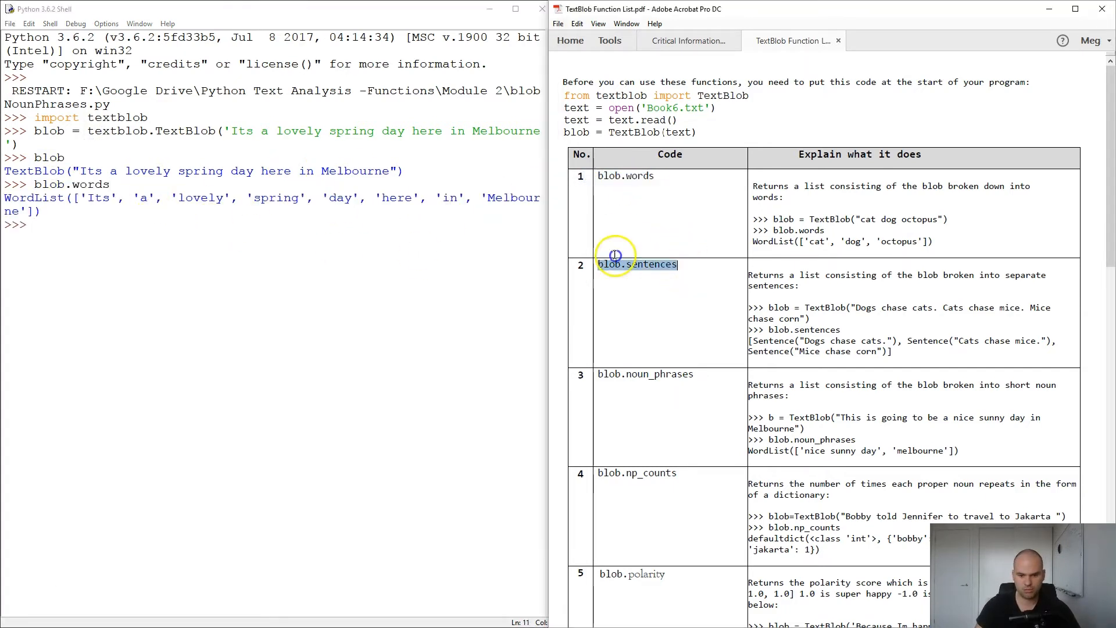
key("Return")
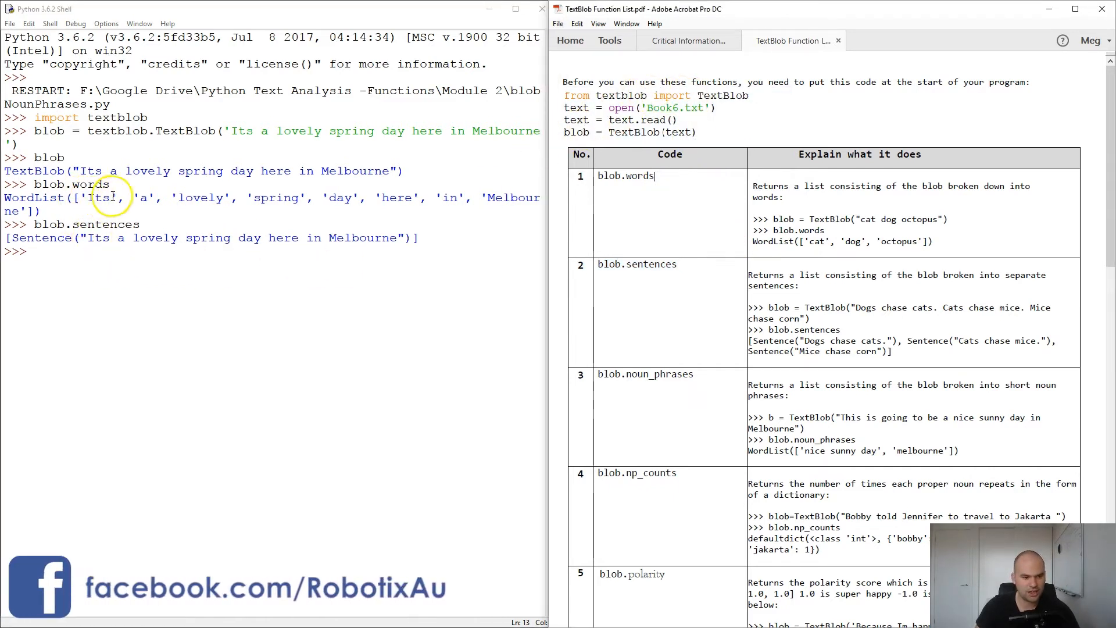
double_click(128, 131)
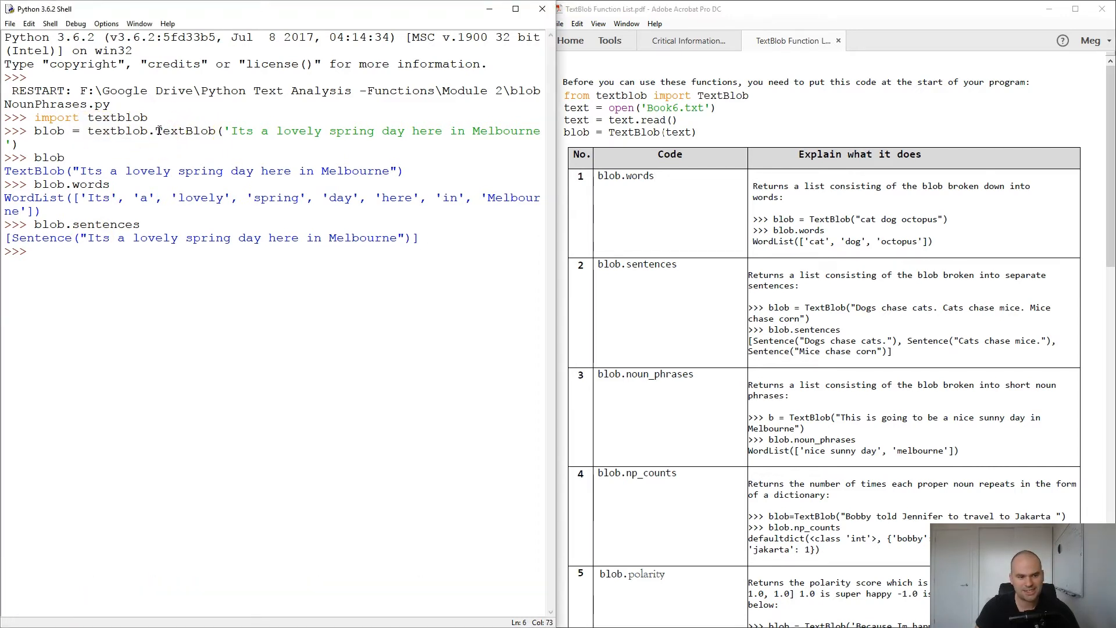
- Run 'from textblob import TextBlob' at the prompt
double_click(185, 131)
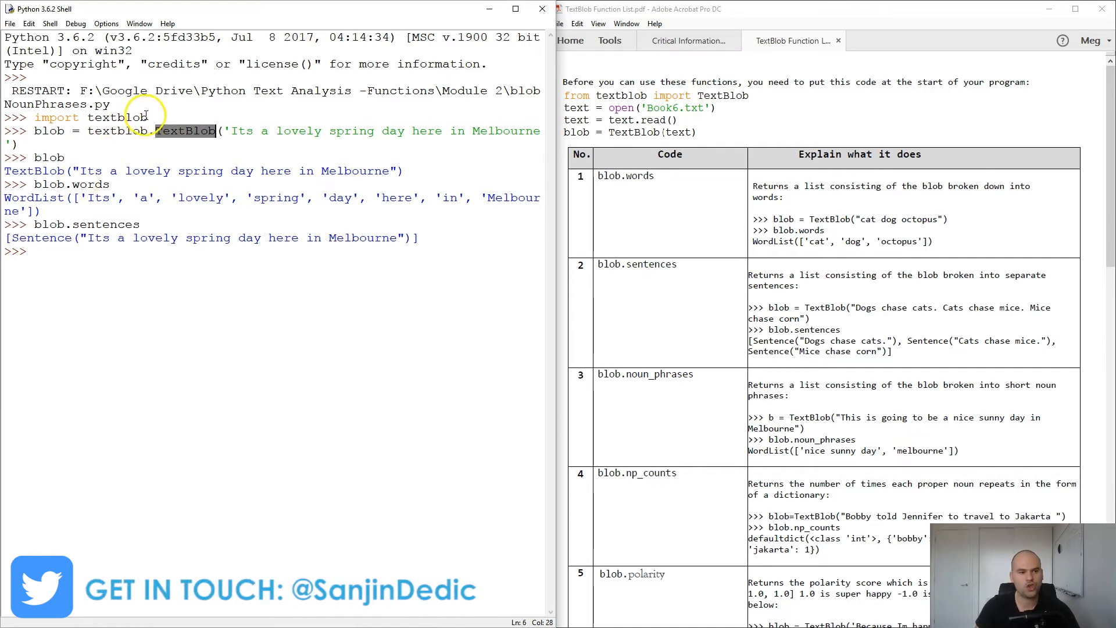
type("f")
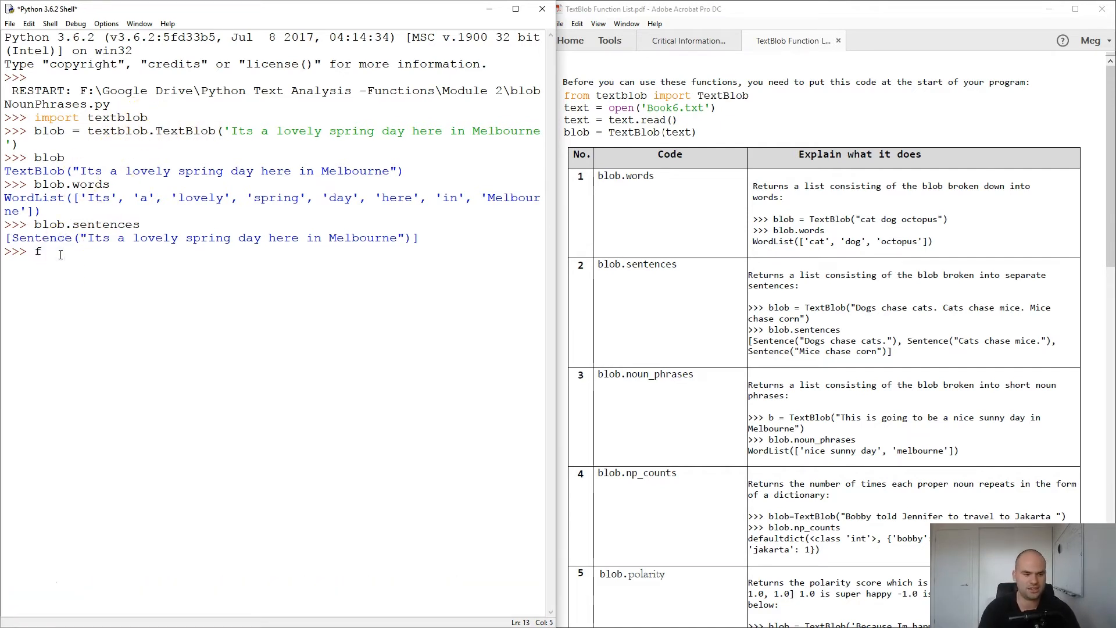
type("rom")
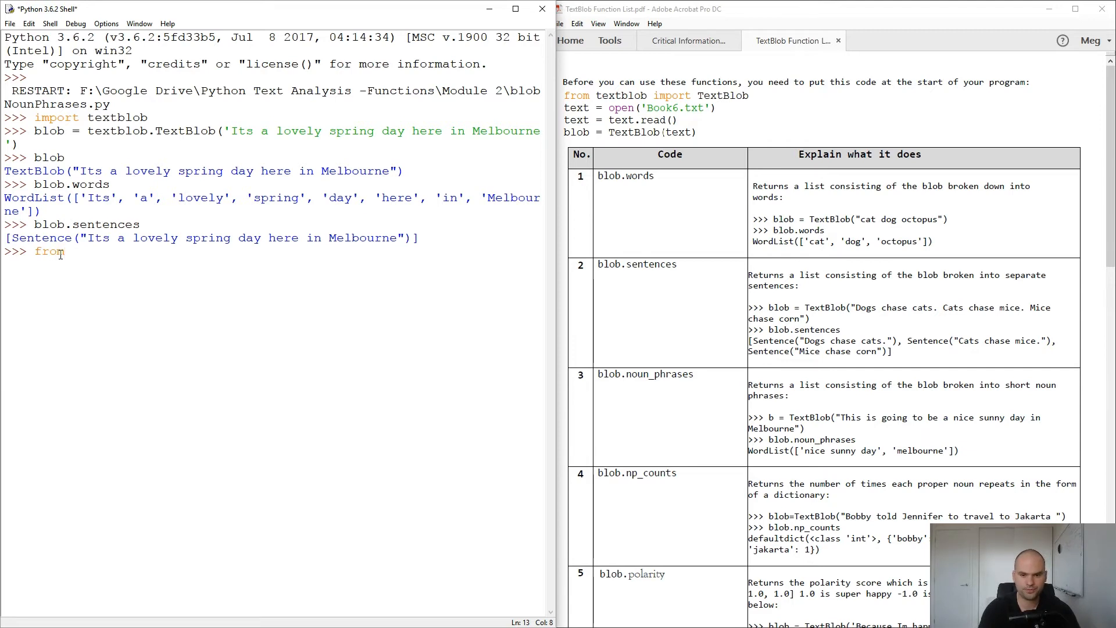
type("textblob in")
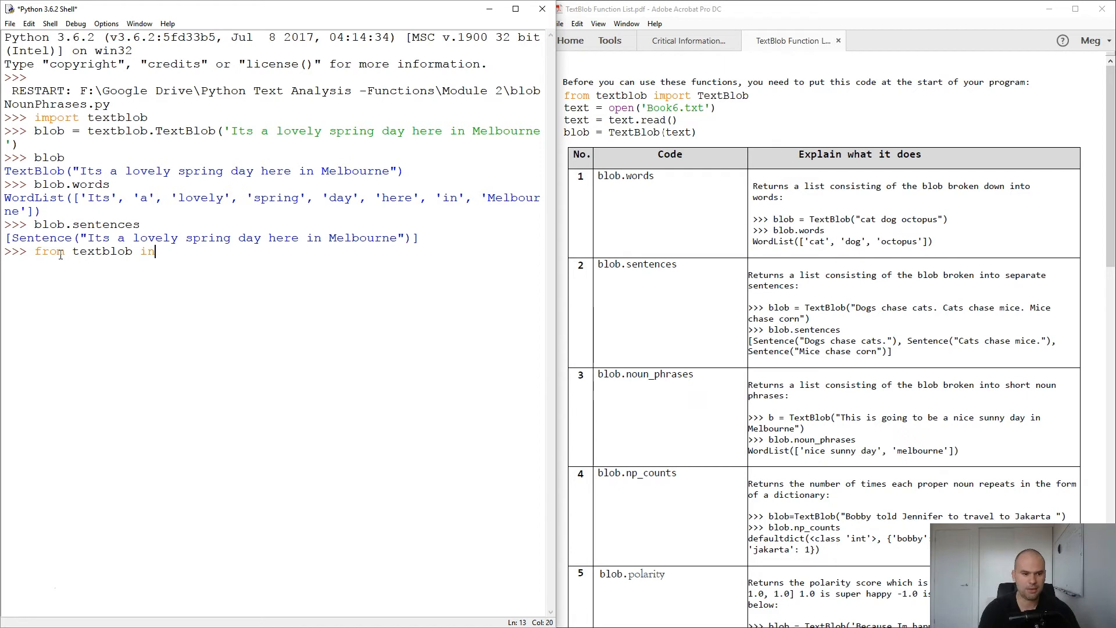
type("importTe")
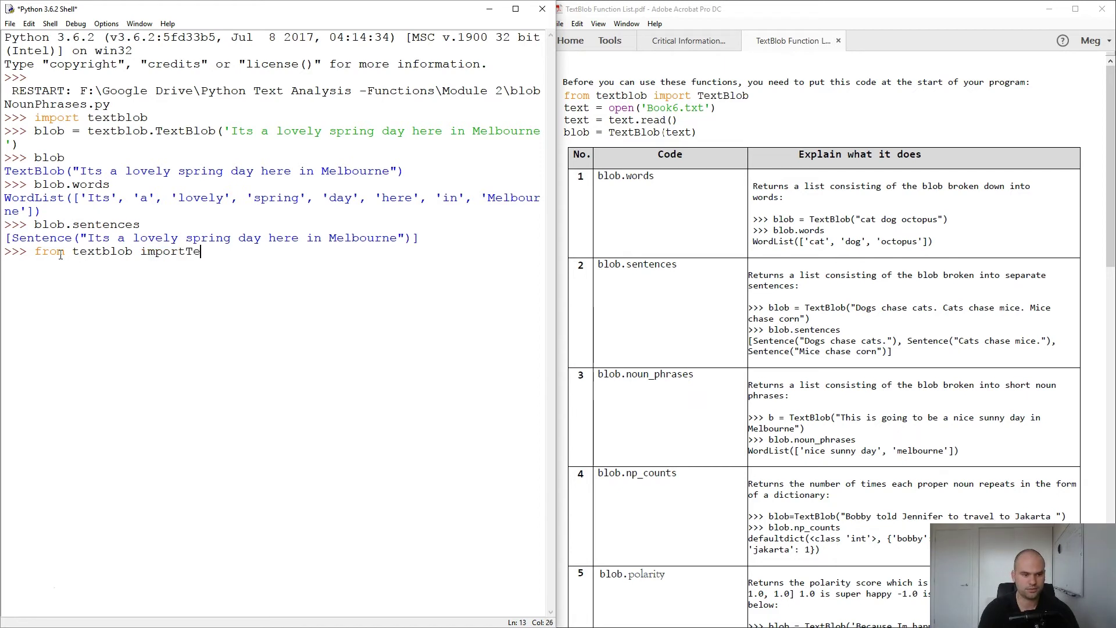
key("Backspace")
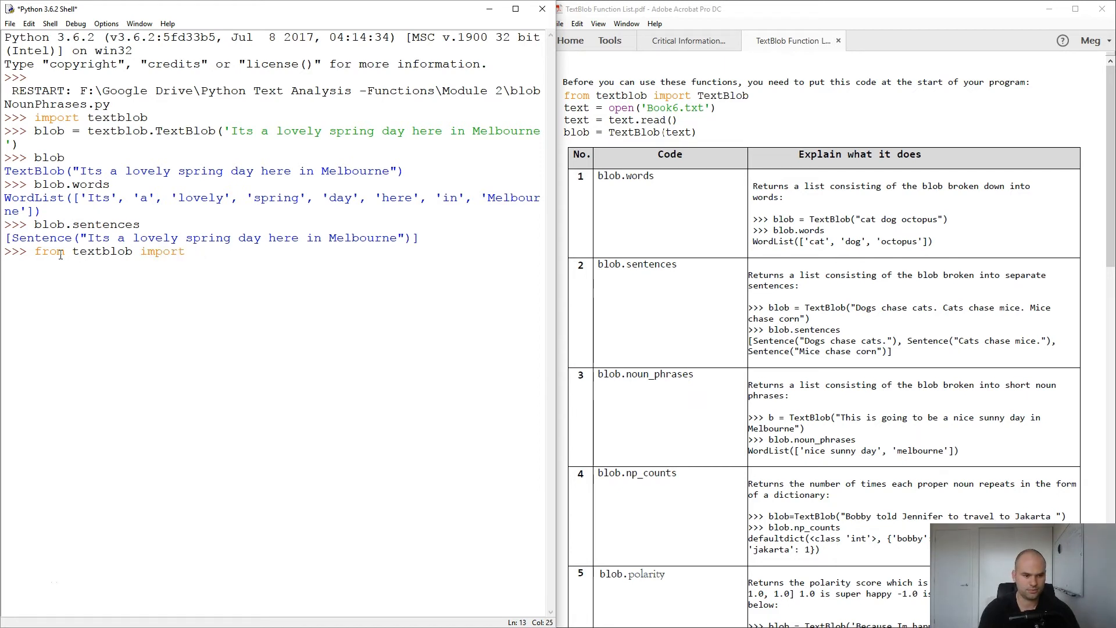
type("TextBlob")
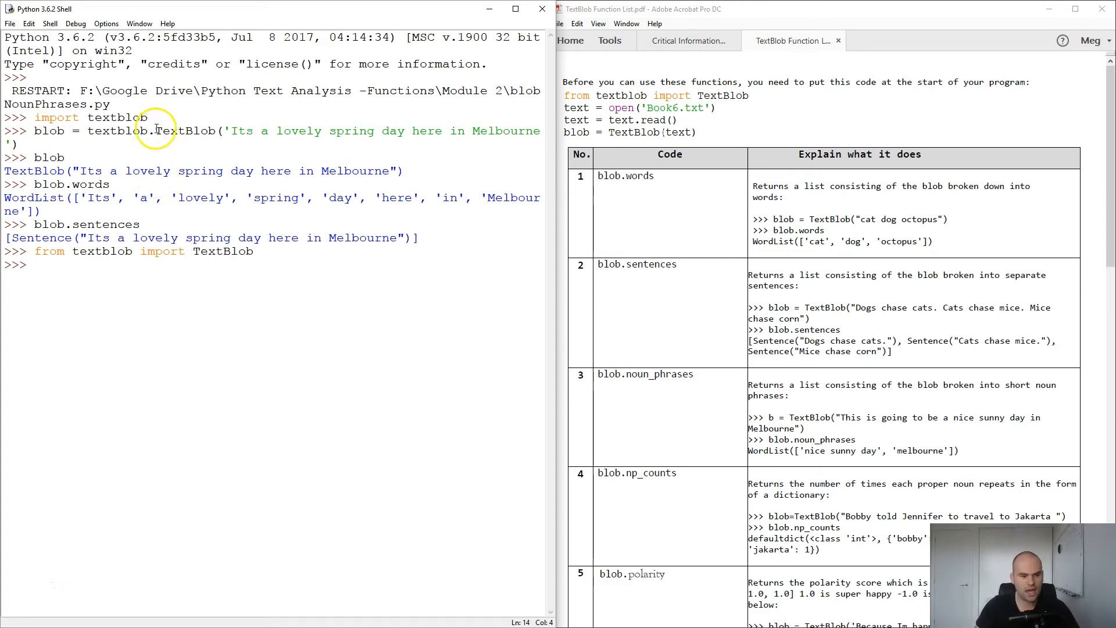
double_click(117, 130)
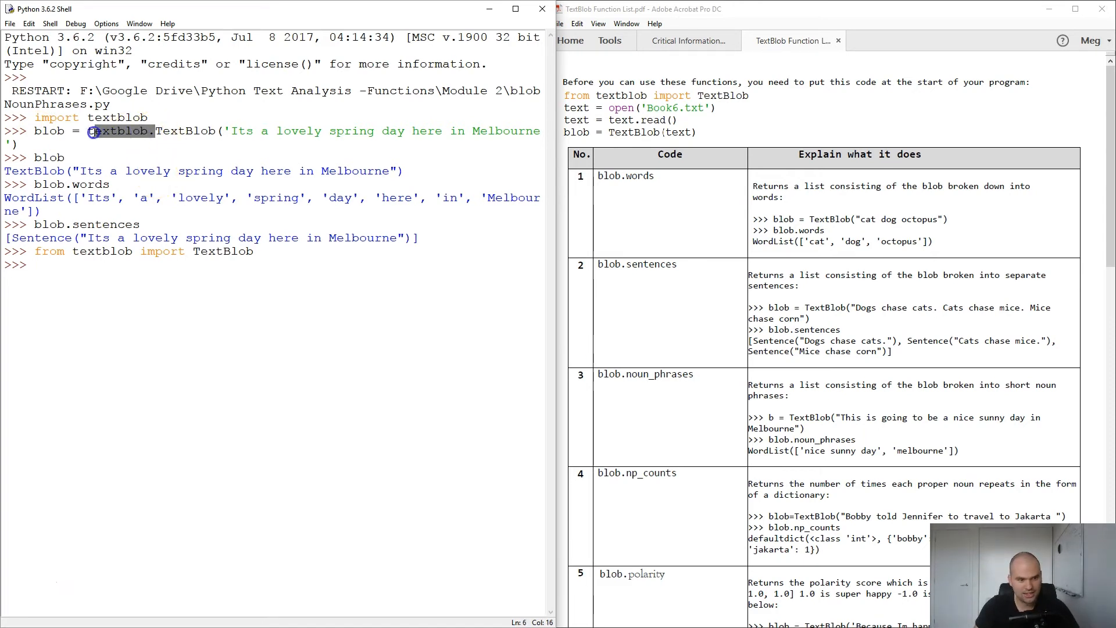
double_click(184, 131)
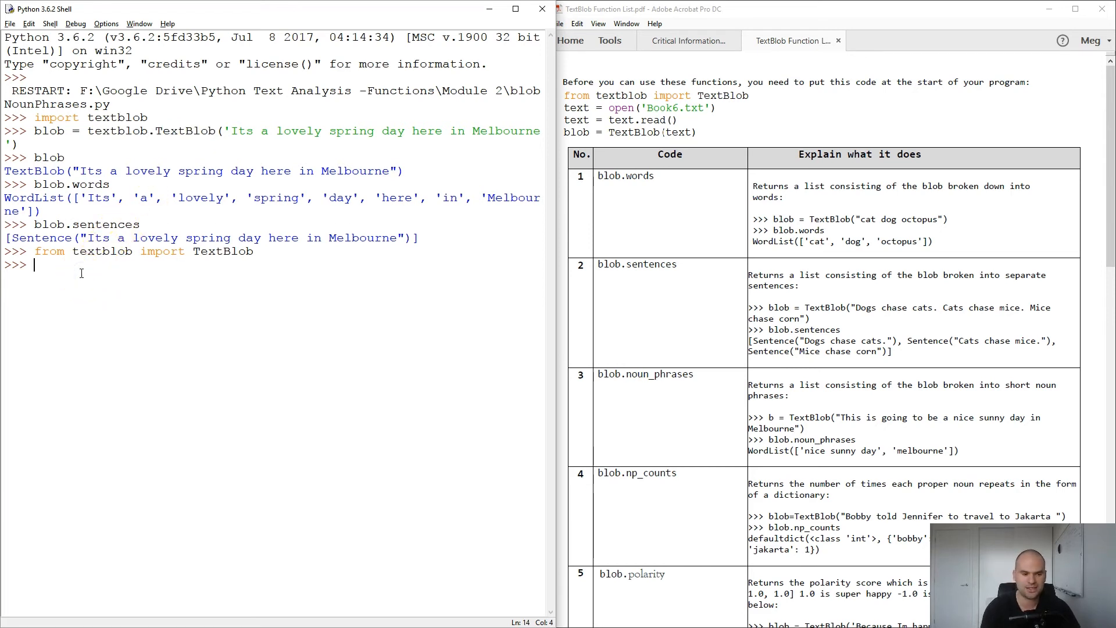
- Reassign blob as TextBlob('Its a lovely spring day here in Melbourne') and run it
type("blob")
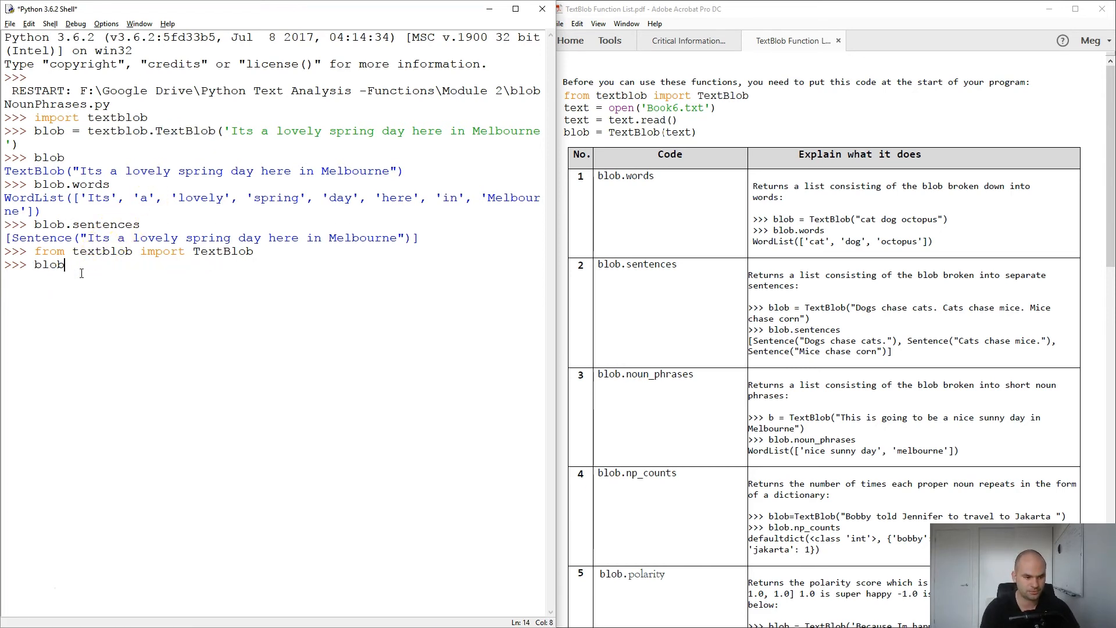
type("= textblob.TextBlob('Its a lovely spring day here in Melbourne')")
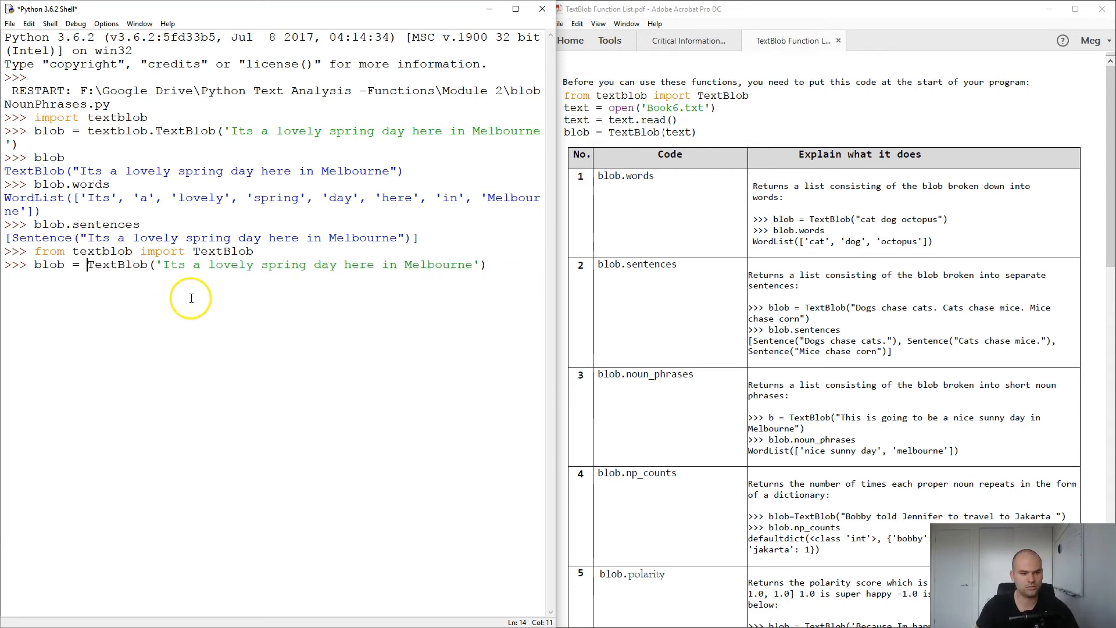
mouse_move(512, 267)
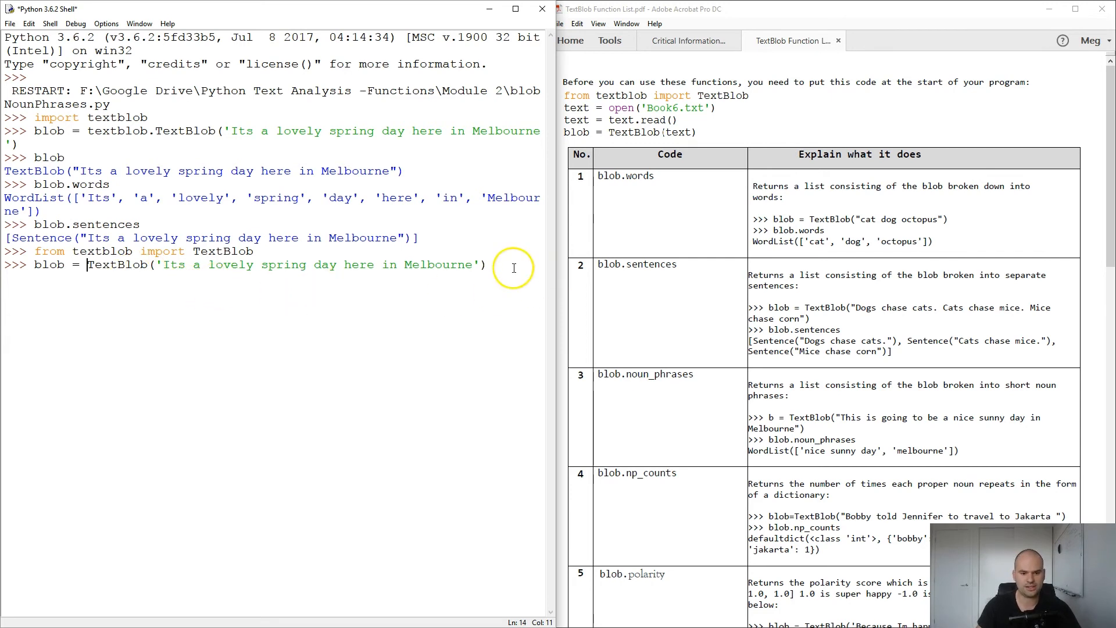
key("Return")
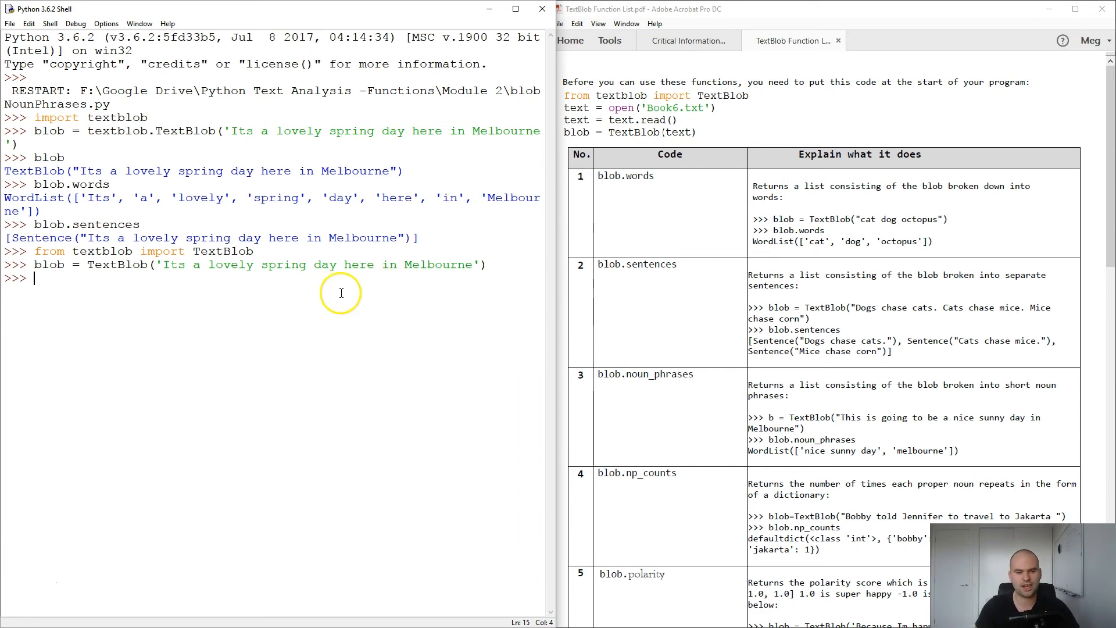
mouse_move(657, 159)
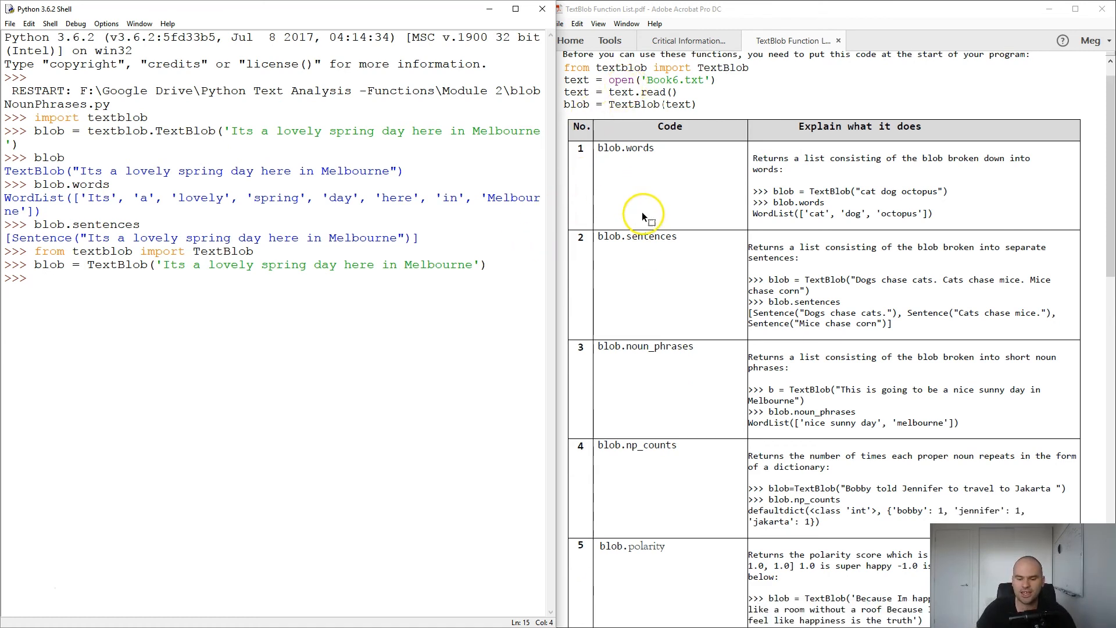
scroll("up", 3)
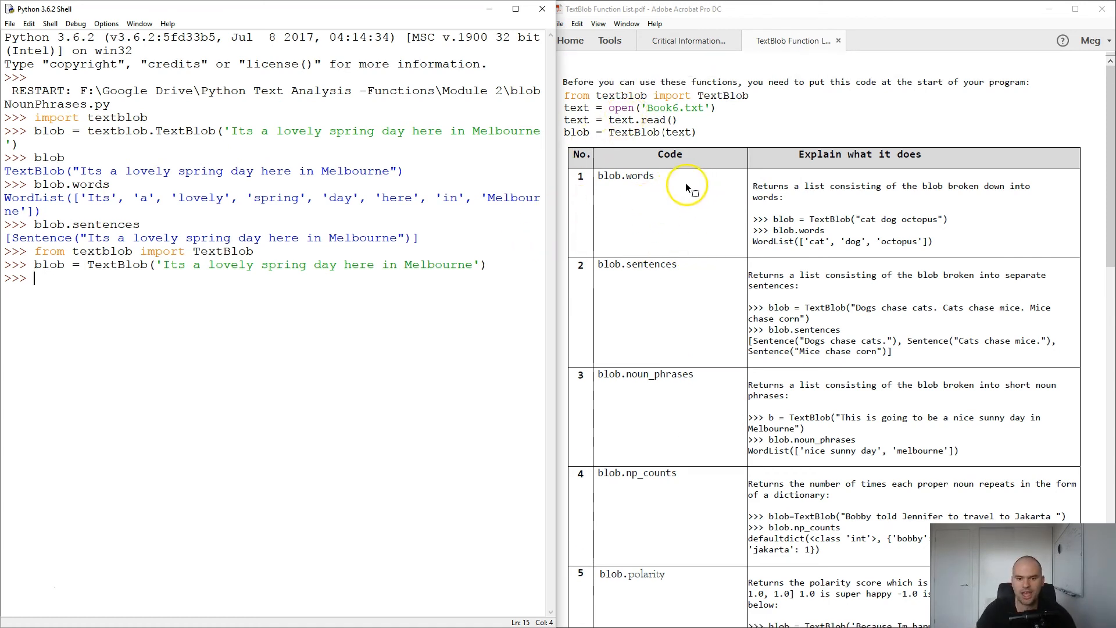
scroll("down", 3)
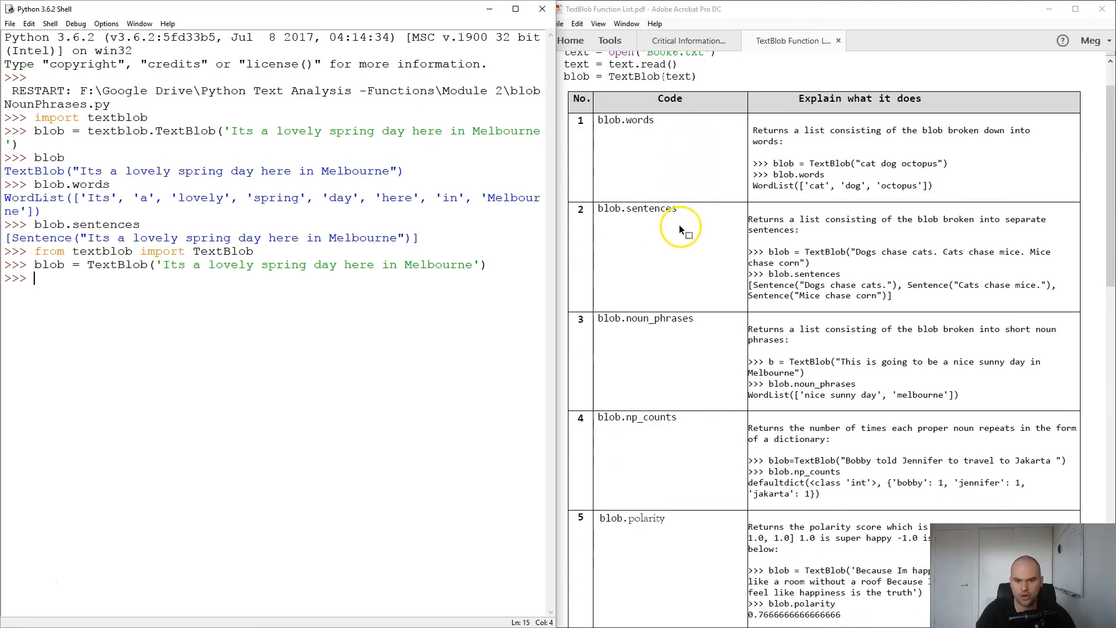
scroll("up", 3)
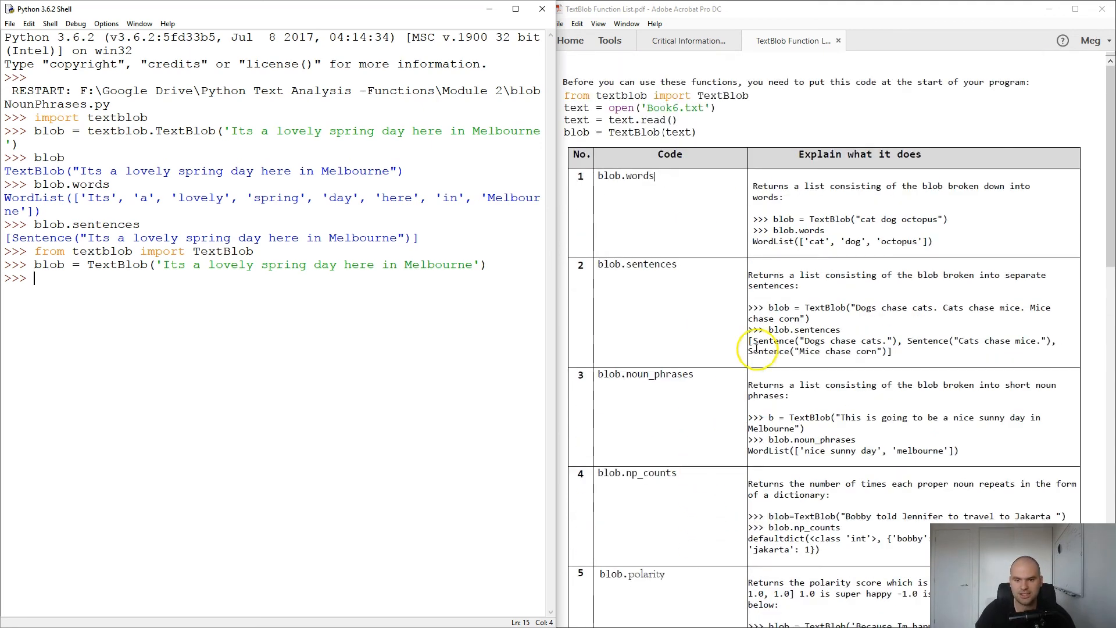